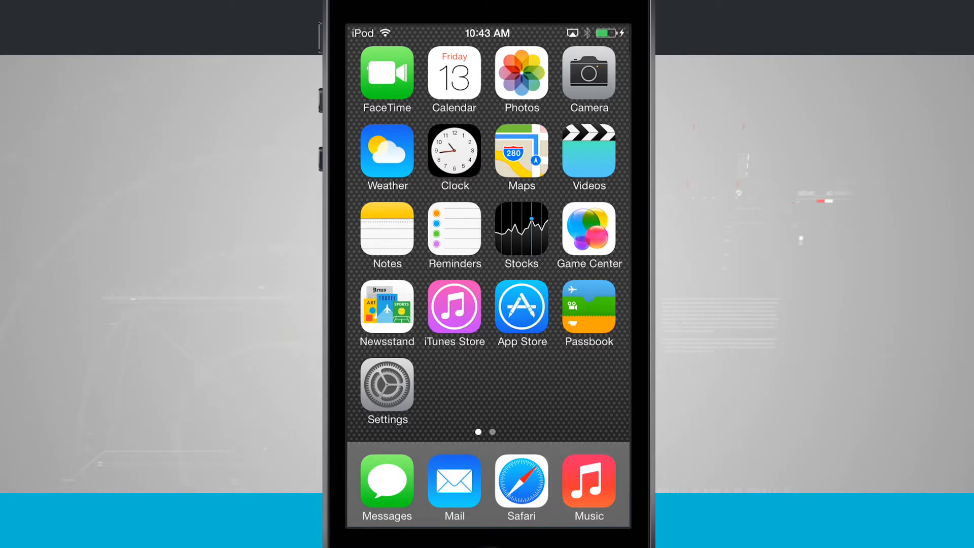
Step: Launch Settings and go to the Mail, Contacts, Calendars page
{"action": "left_click", "coordinate": [386, 384]}
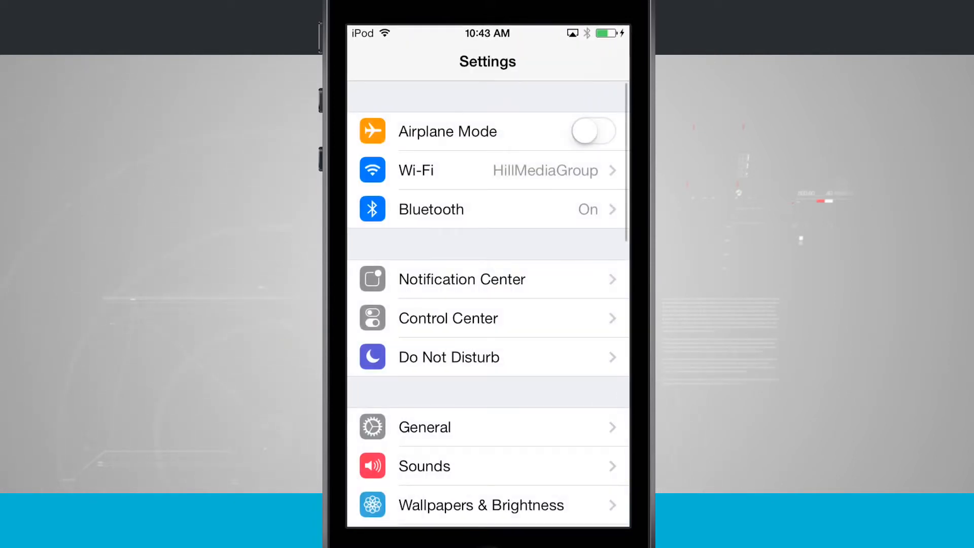
{"action": "scroll", "scroll_direction": "down", "scroll_amount": 3}
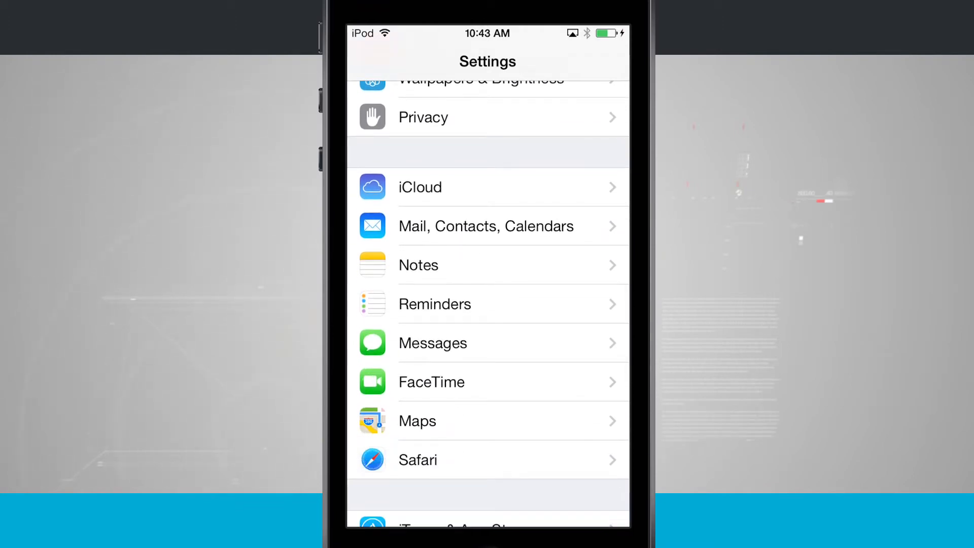
{"action": "left_click", "coordinate": [487, 226]}
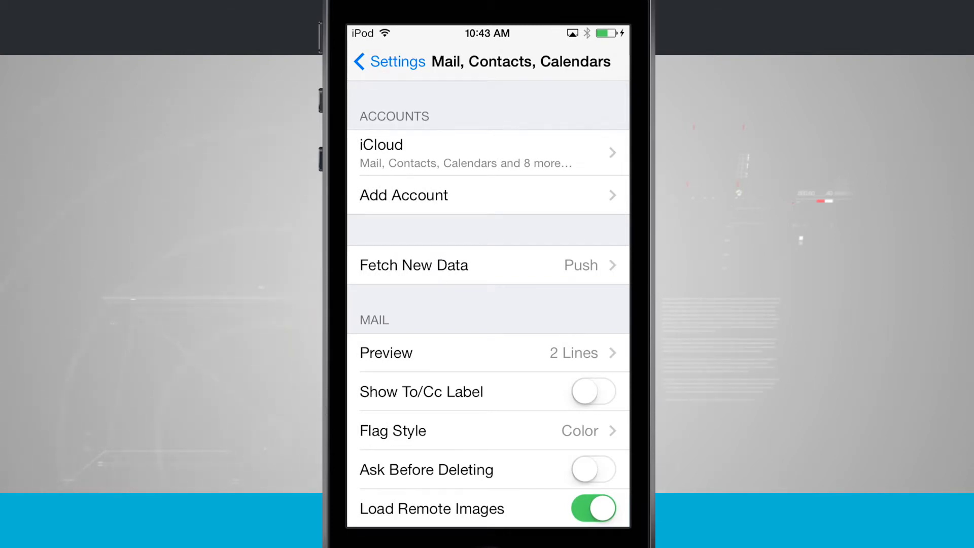
Step: Choose Add Account under Accounts to see the provider list
{"action": "left_click", "coordinate": [404, 195]}
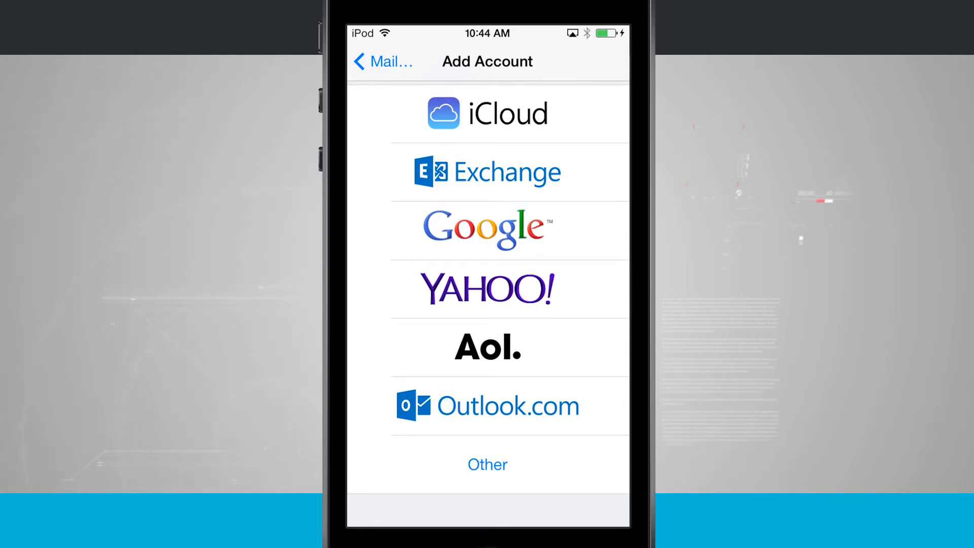
{"action": "left_click", "coordinate": [488, 465]}
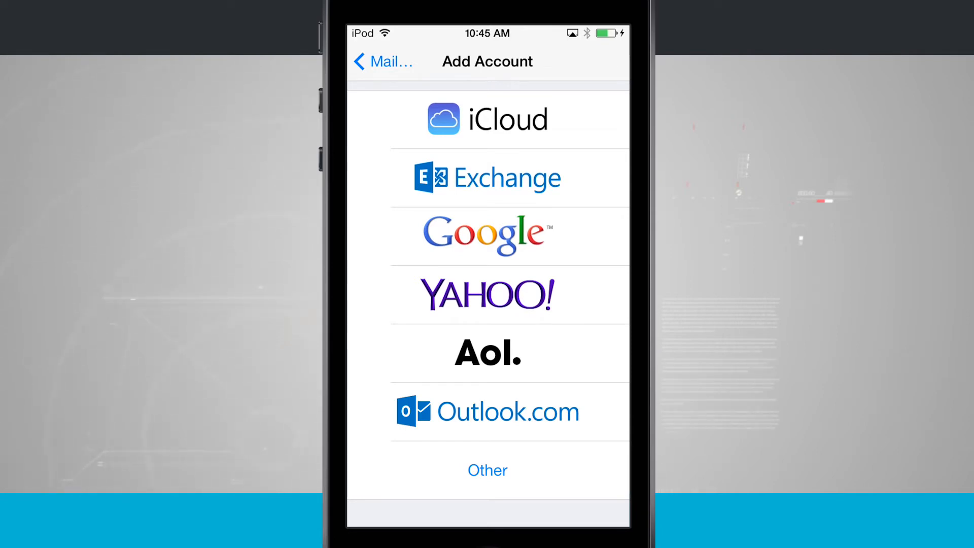
Step: Pick Google as the provider and enter 'James' as the account name
{"action": "left_click", "coordinate": [488, 235]}
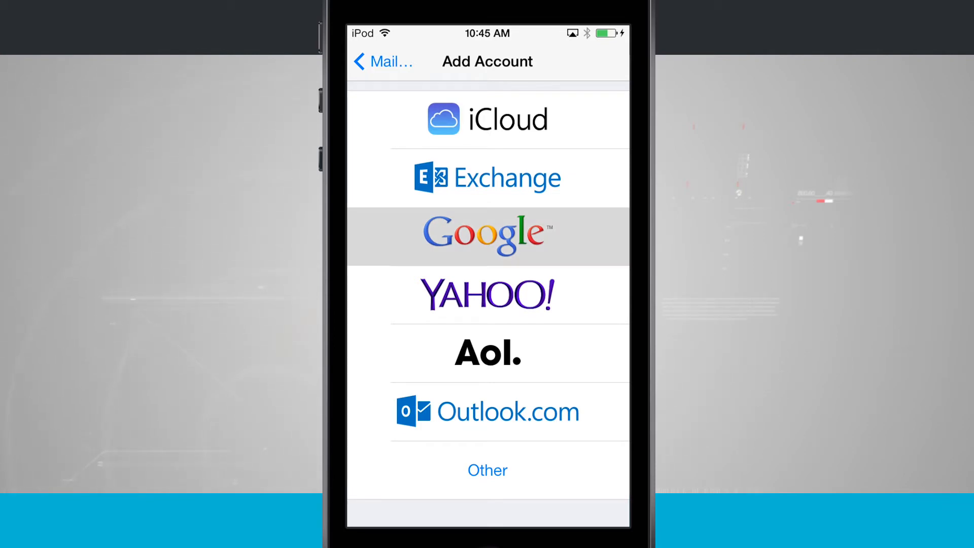
{"action": "left_click", "coordinate": [487, 235]}
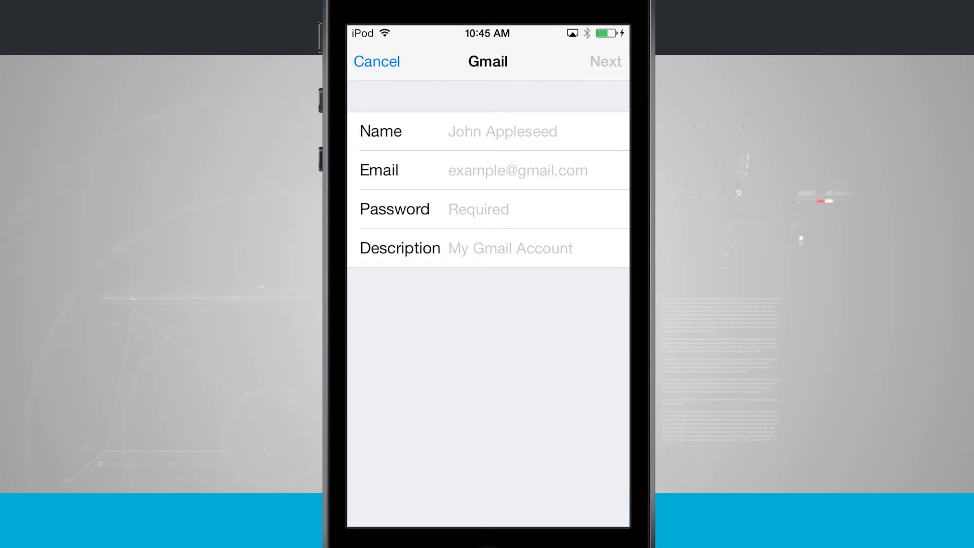
{"action": "left_click", "coordinate": [502, 131]}
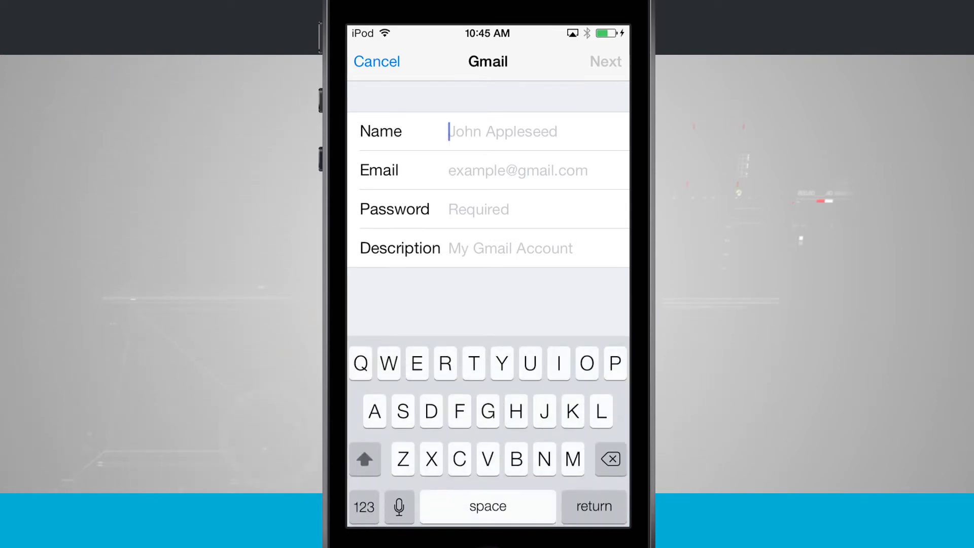
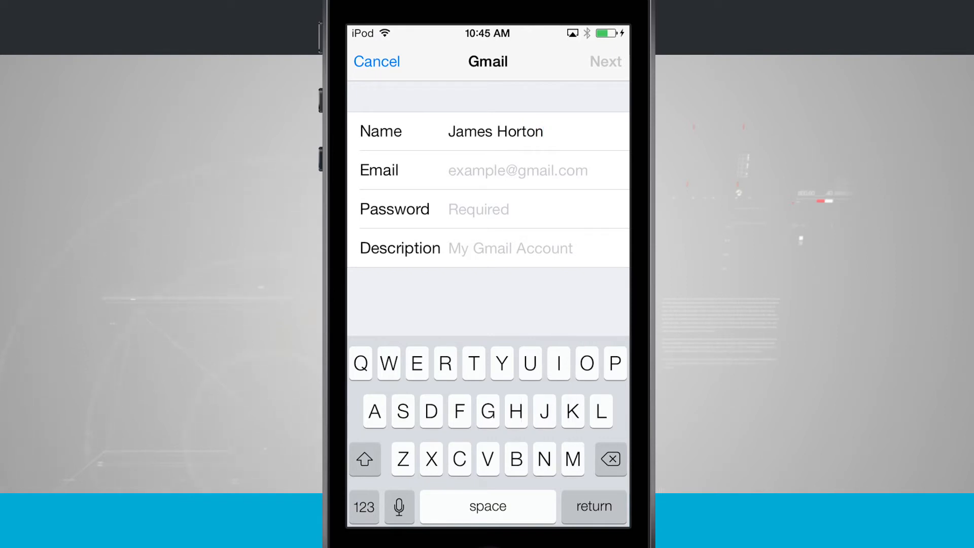
{"action": "left_click", "coordinate": [518, 170]}
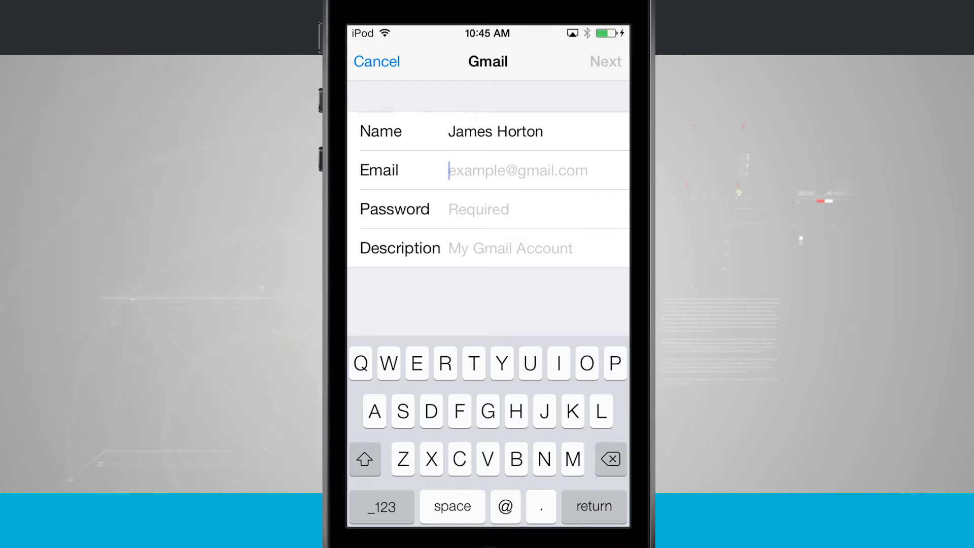
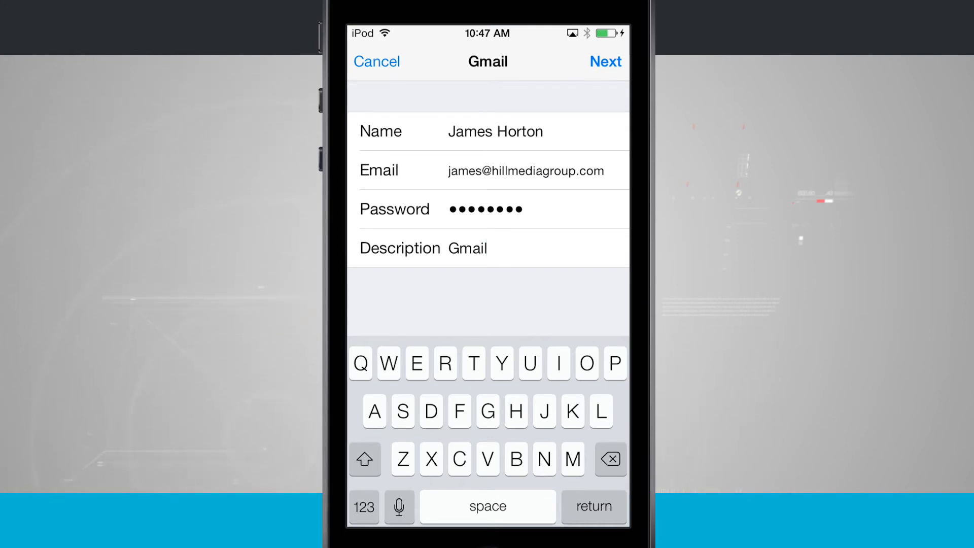
Step: Enter the Gmail address, password and description 'Gmail', then submit for verification
{"action": "left_click", "coordinate": [604, 61]}
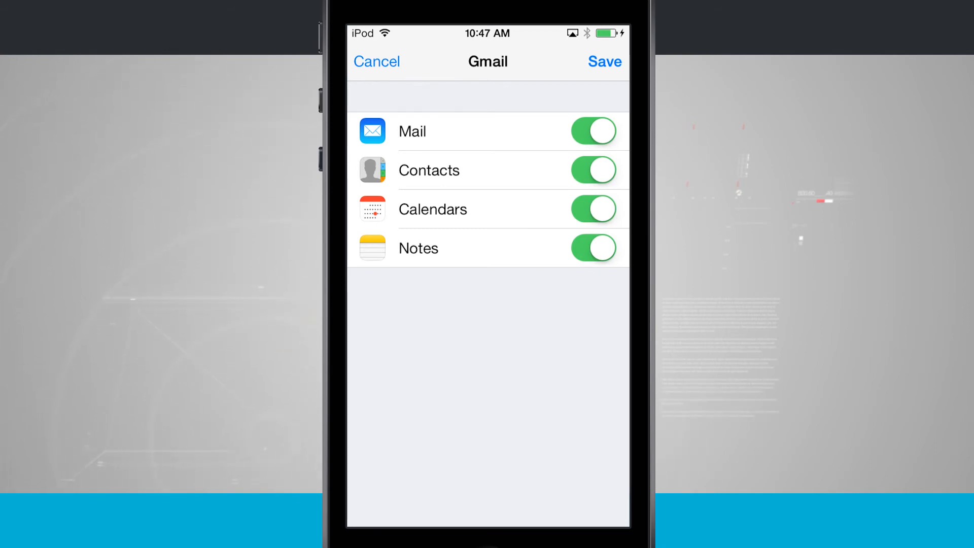
Step: Turn off Contacts, Calendars and Notes syncing, keep Mail on, and save
{"action": "left_click", "coordinate": [592, 170]}
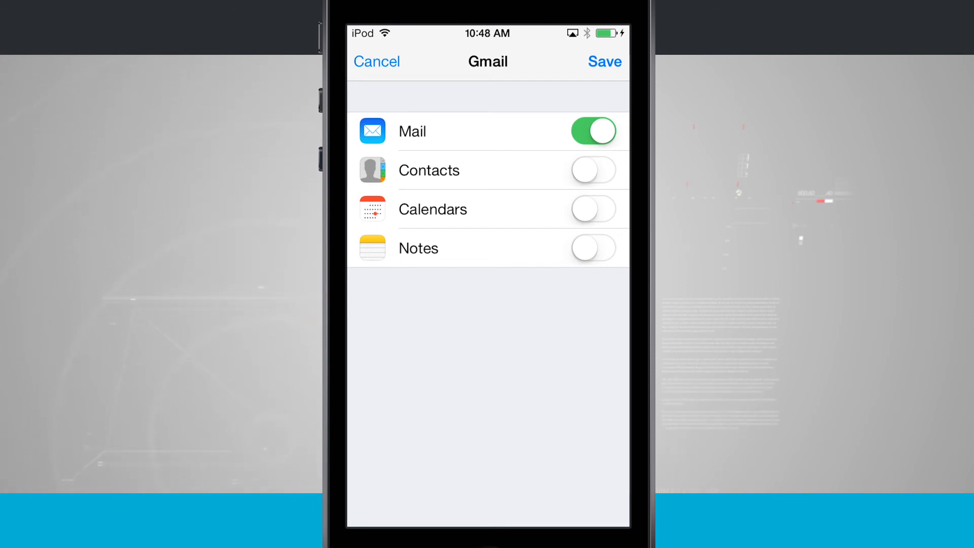
{"action": "left_click", "coordinate": [604, 61]}
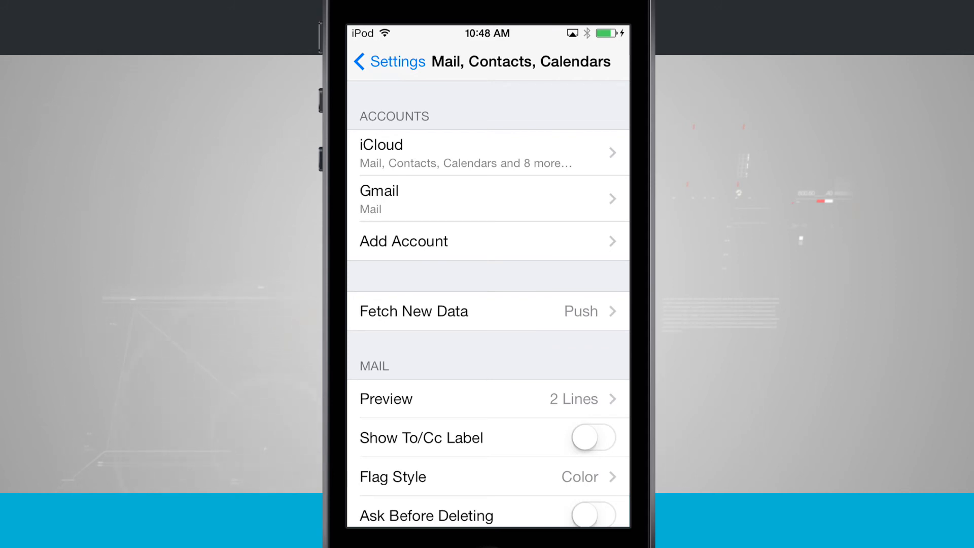
Step: Open the Gmail account's detail page from the Accounts list
{"action": "left_click", "coordinate": [488, 199]}
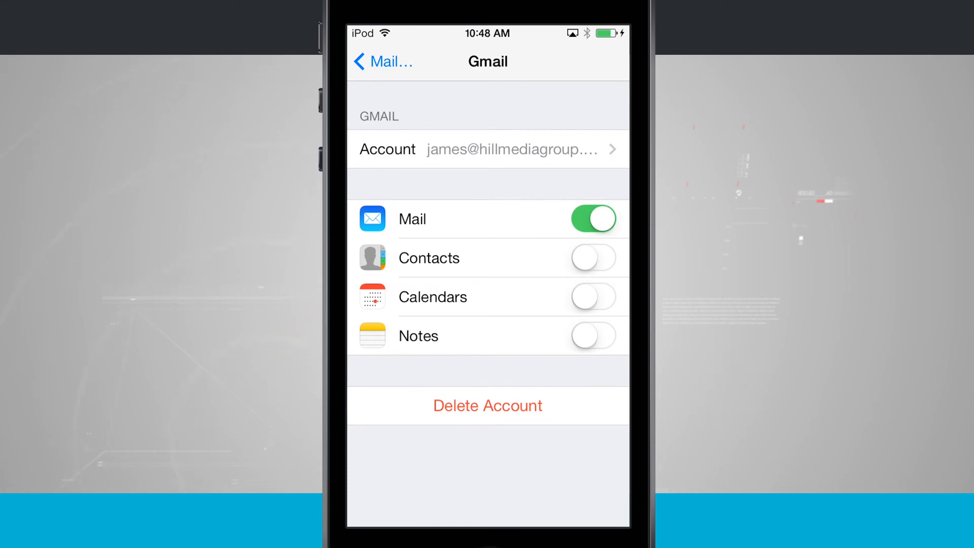
Step: Move discarded Gmail messages into Deleted Mailbox, then go back to the home screen
{"action": "left_click", "coordinate": [488, 149]}
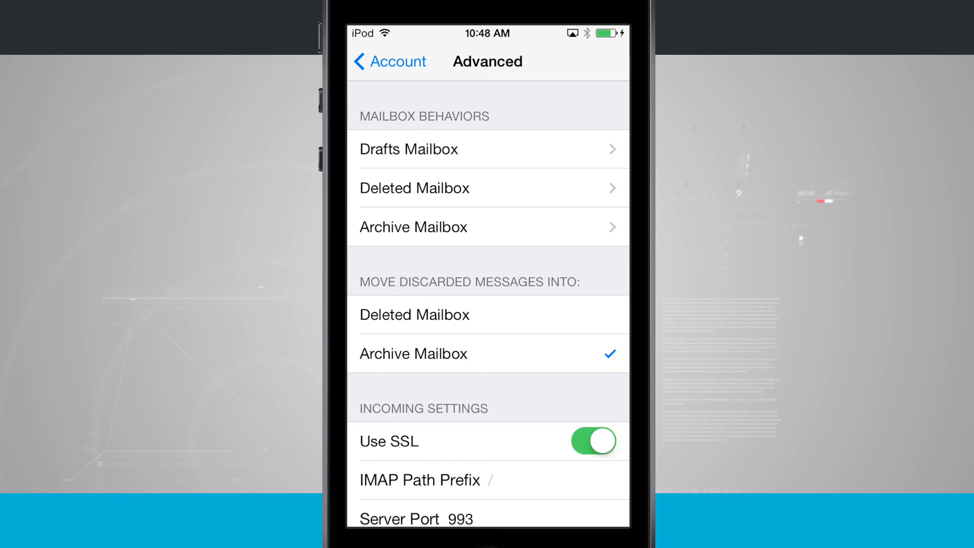
{"action": "left_click", "coordinate": [415, 314]}
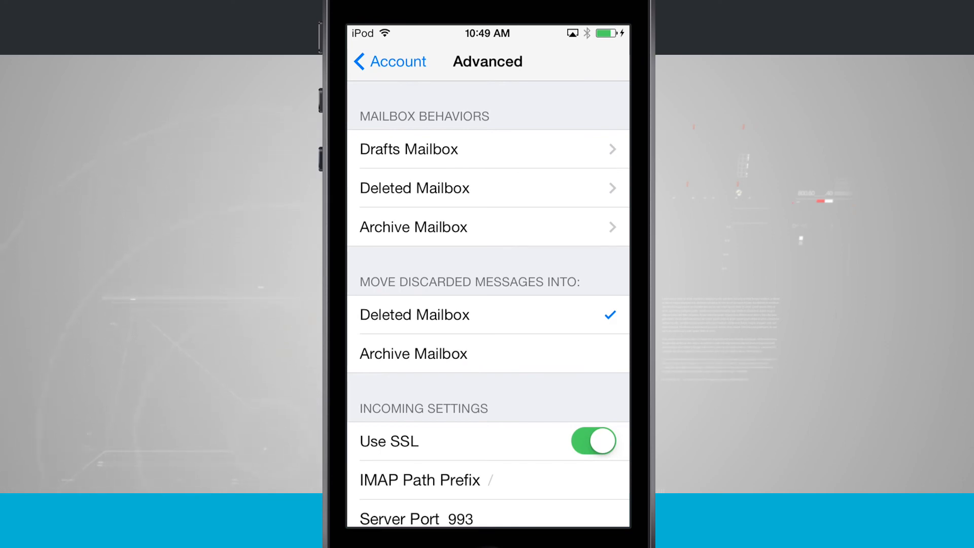
{"action": "left_click", "coordinate": [390, 62]}
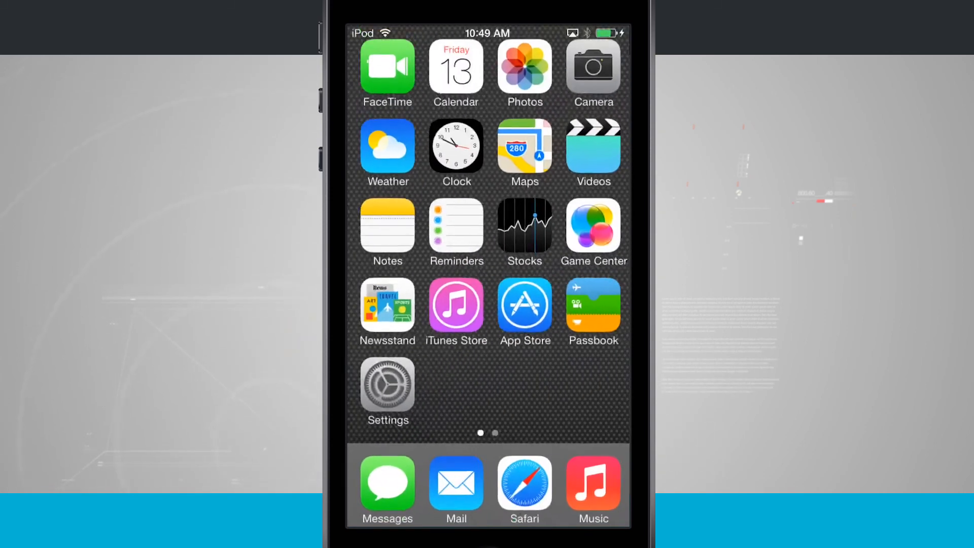
{"action": "left_click", "coordinate": [456, 484]}
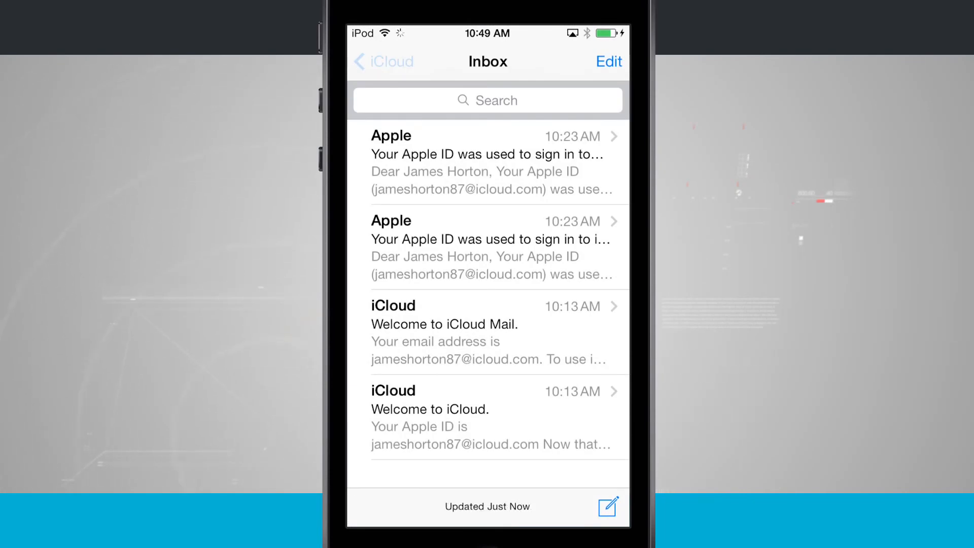
{"action": "left_click", "coordinate": [383, 61]}
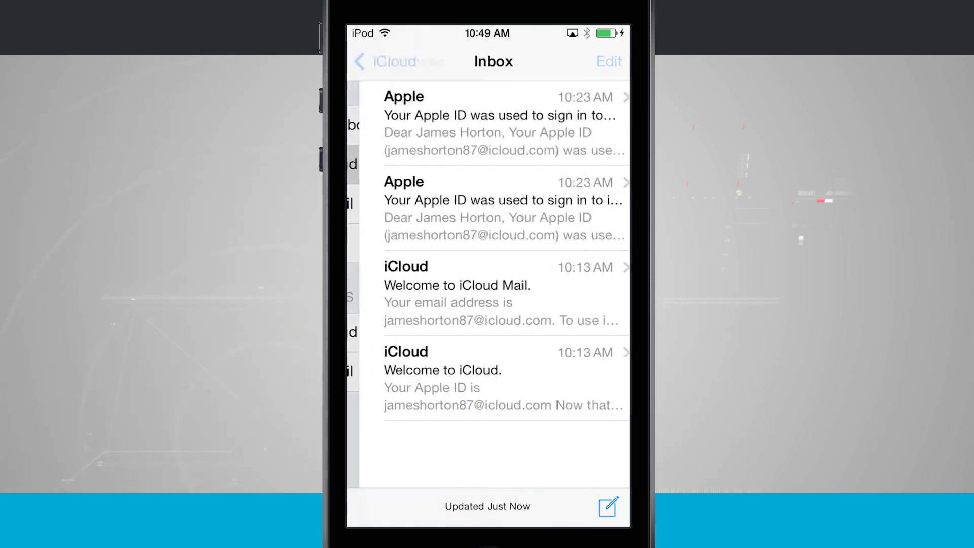
{"action": "left_click", "coordinate": [384, 60]}
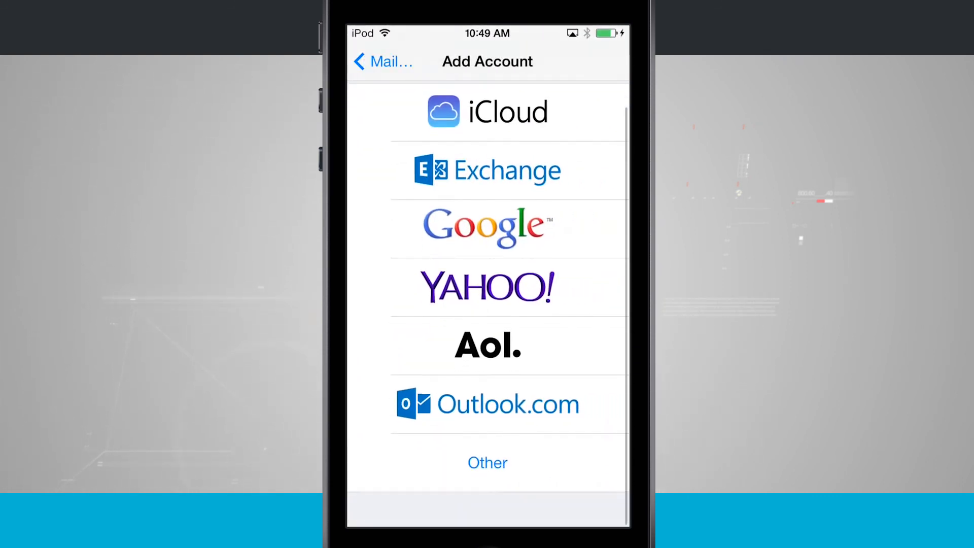
{"action": "left_click", "coordinate": [488, 463]}
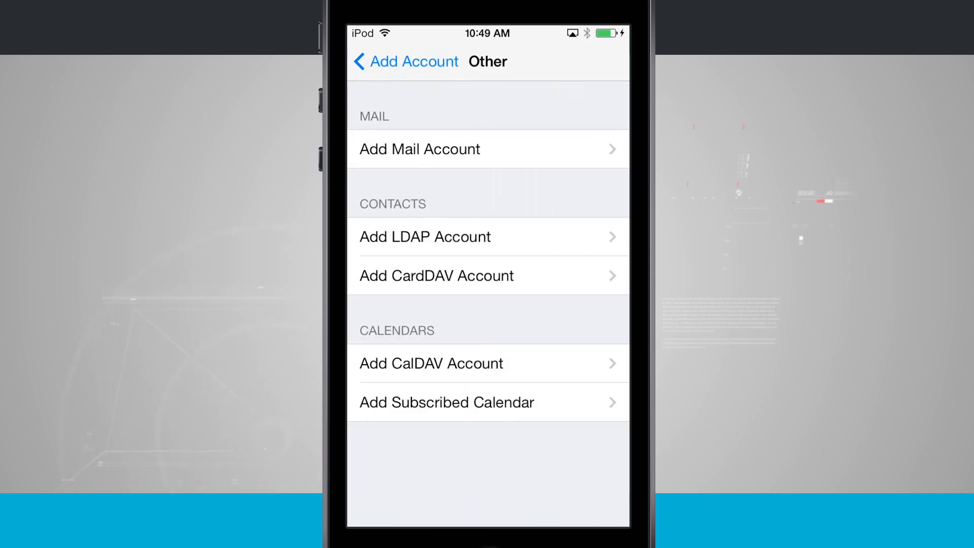